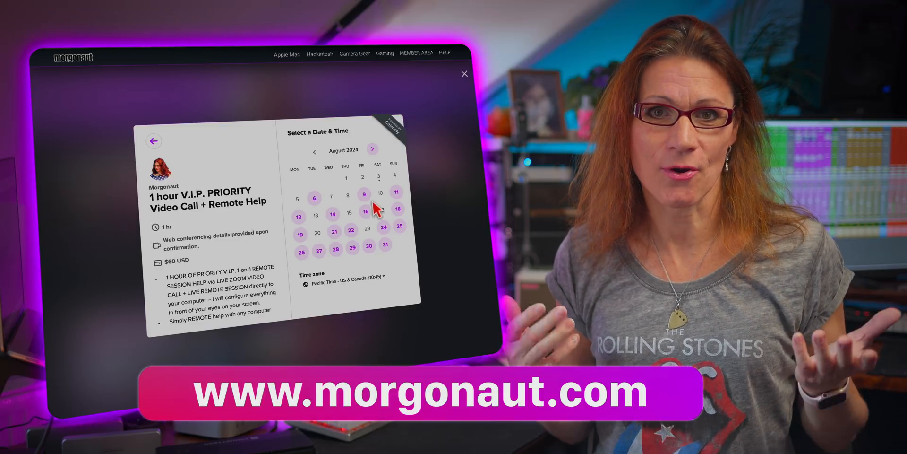
- Book a video call for August 16 in the 05:00 time slot
click(365, 211)
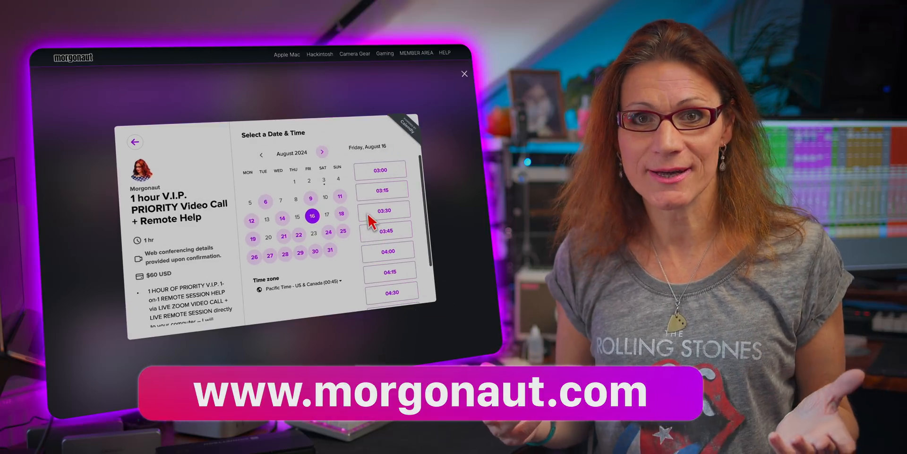
scroll(down, 3)
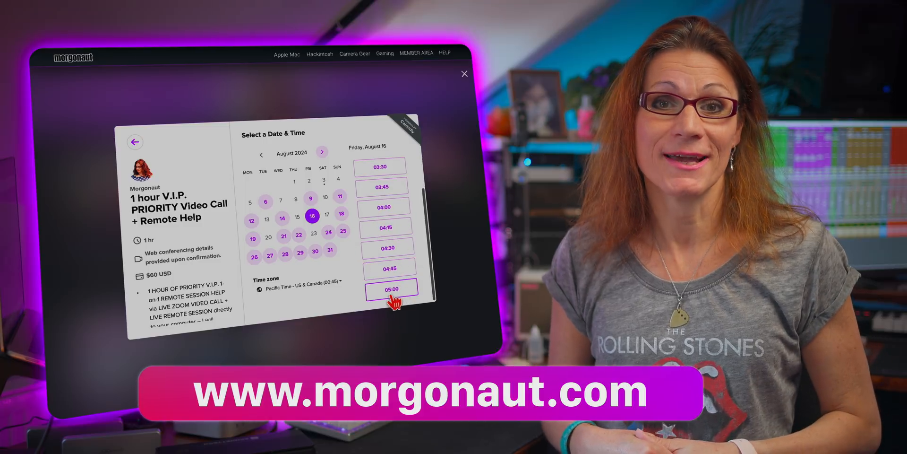
click(392, 288)
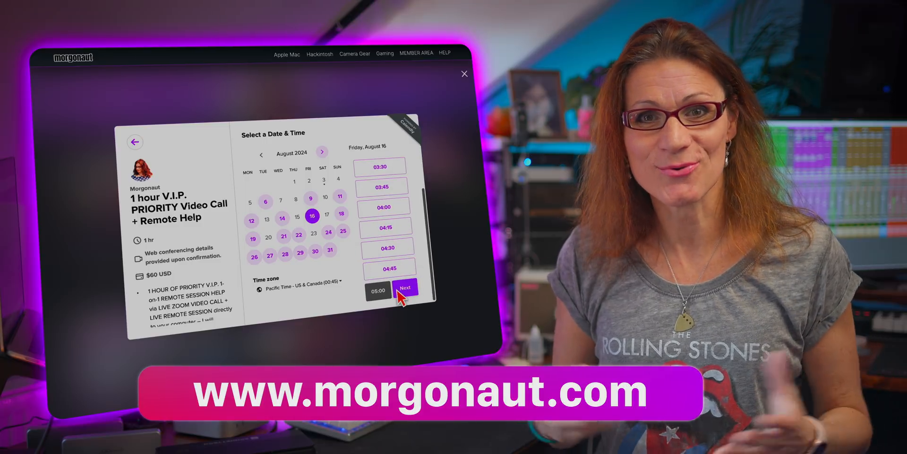
click(407, 288)
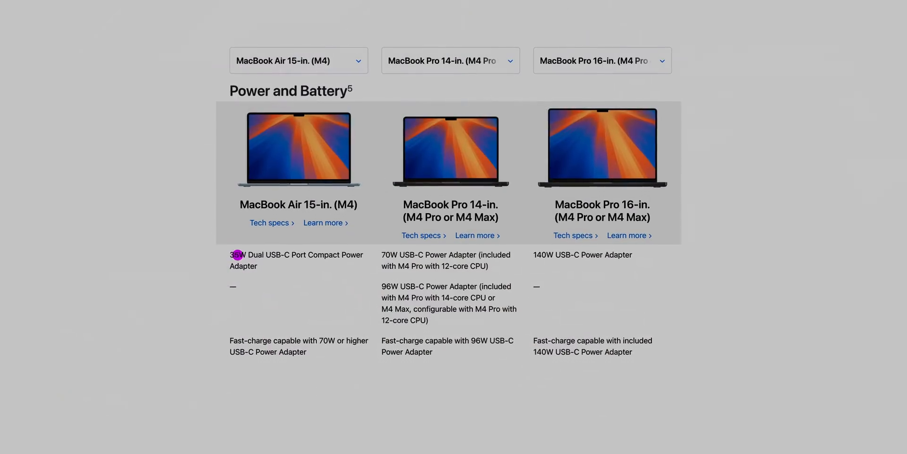
scroll(down, 3)
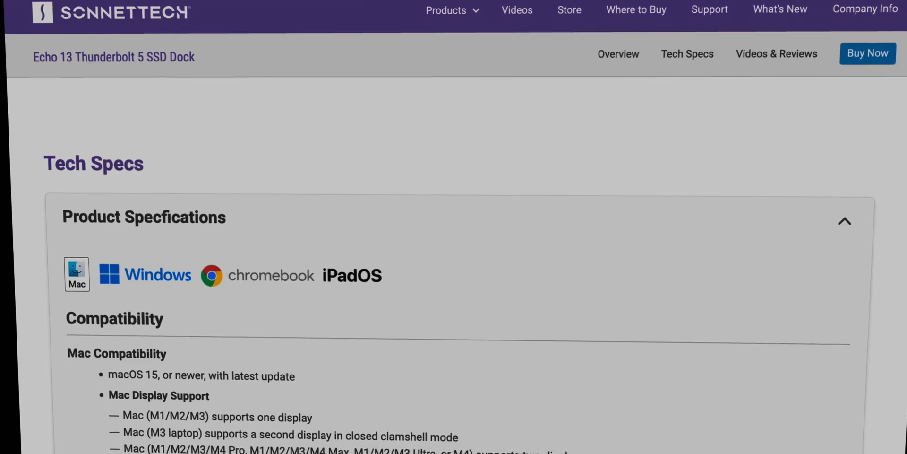
- Scroll the AJA System Test Lite view of the UltraHD 16 GB test on Echo 13 SSD
scroll(down, 3)
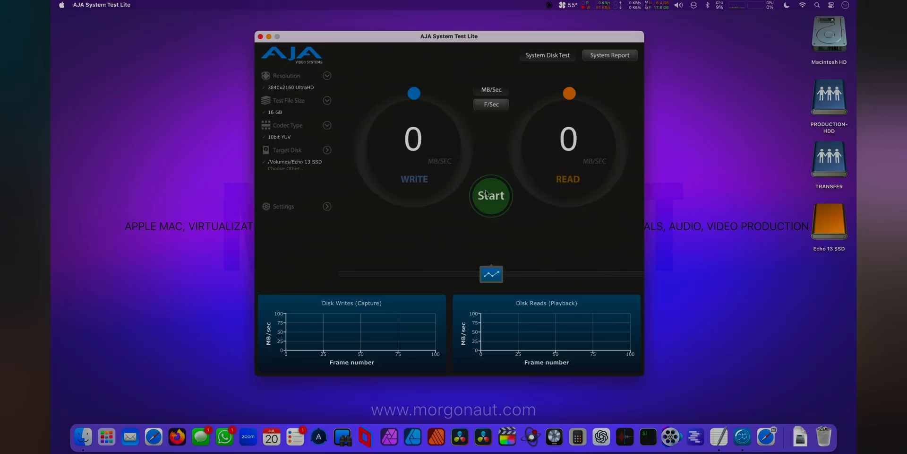
- Start the AJA write and read speed test on the Echo 13 SSD
click(490, 195)
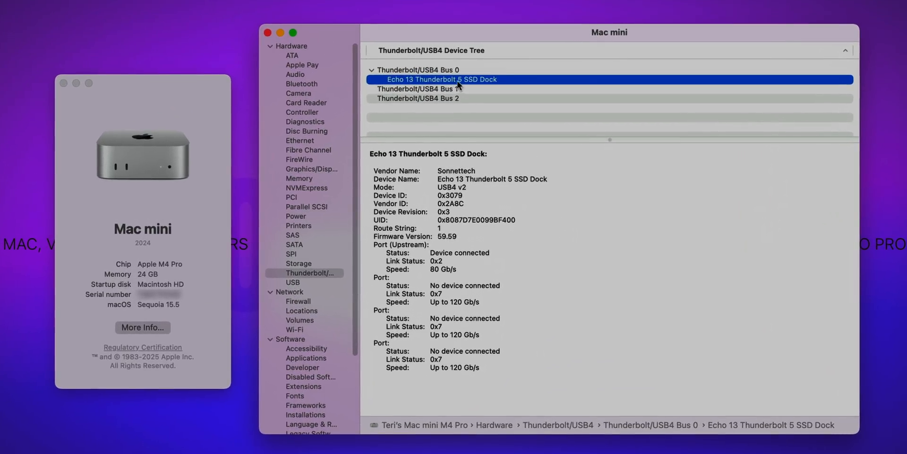
- Show the dock's internal Kingston SNV3S4000G 4 TB NVMe drive, linked at x4, 16.0 GT/s
click(142, 228)
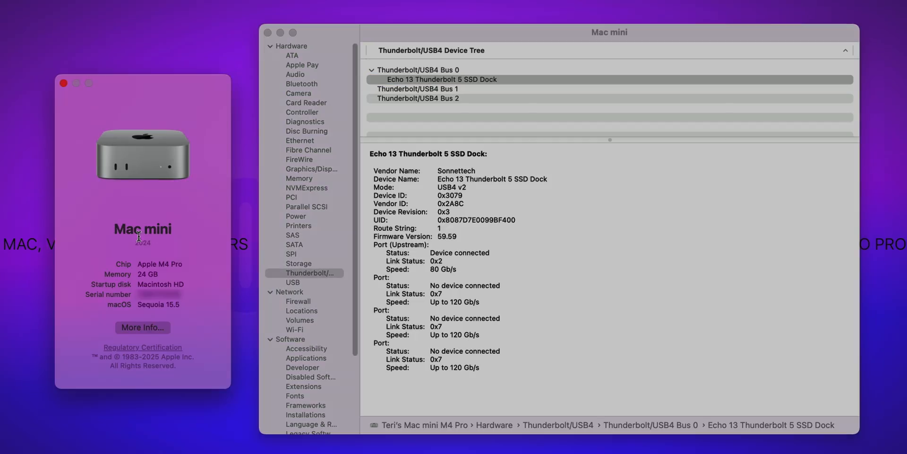
mouse_move(169, 264)
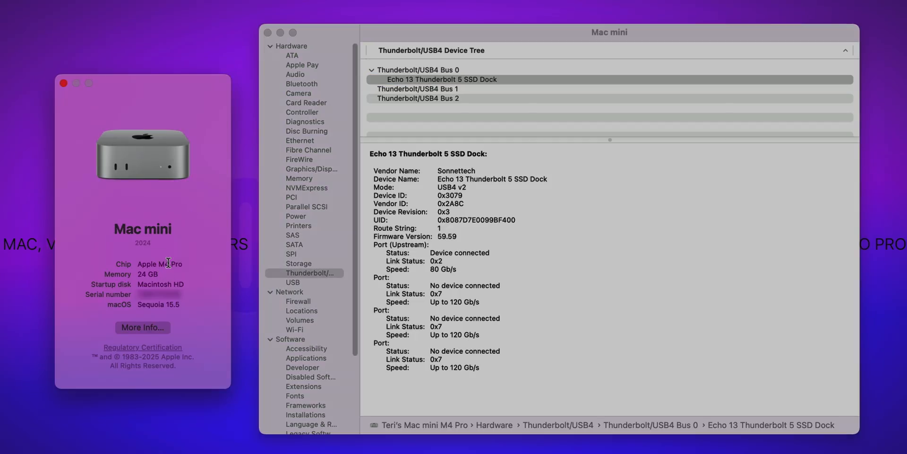
mouse_move(176, 284)
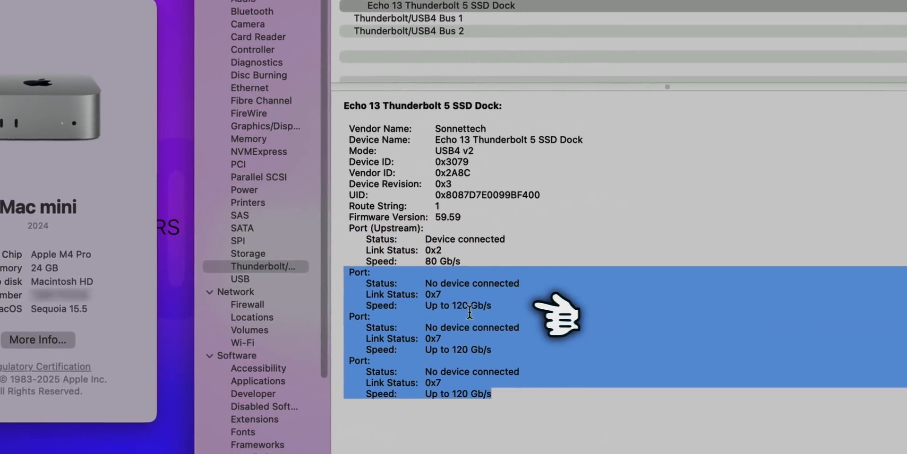
scroll(down, 3)
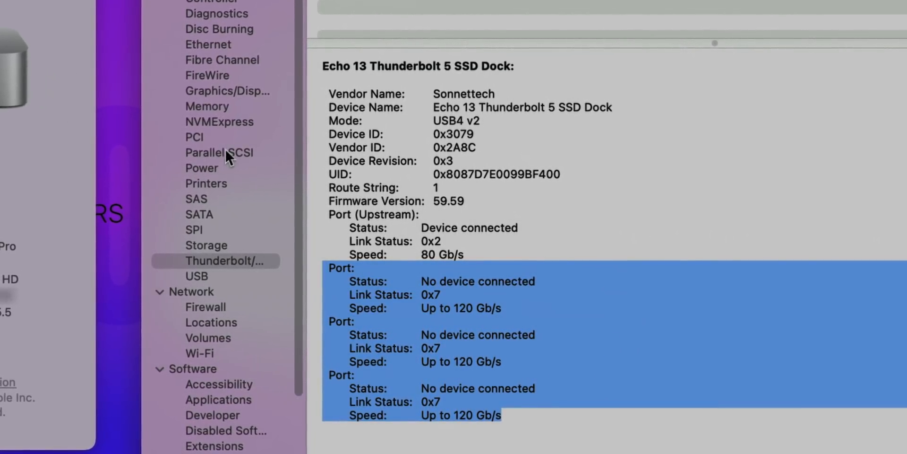
click(219, 121)
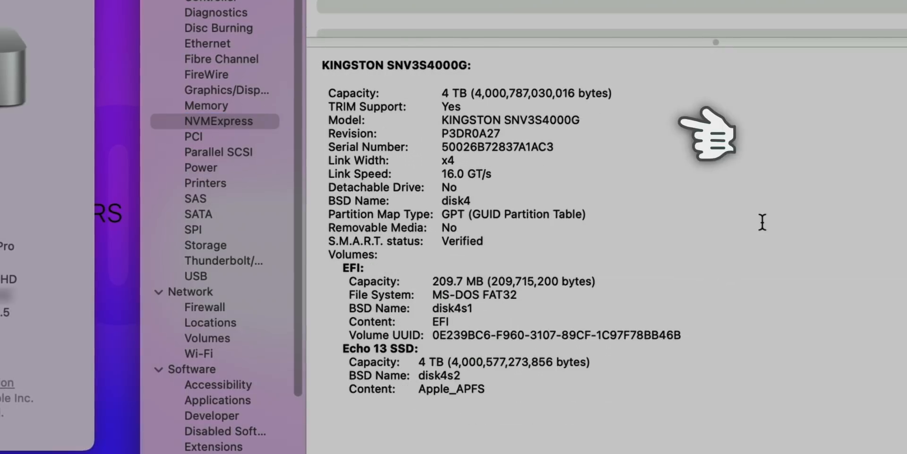
mouse_move(622, 136)
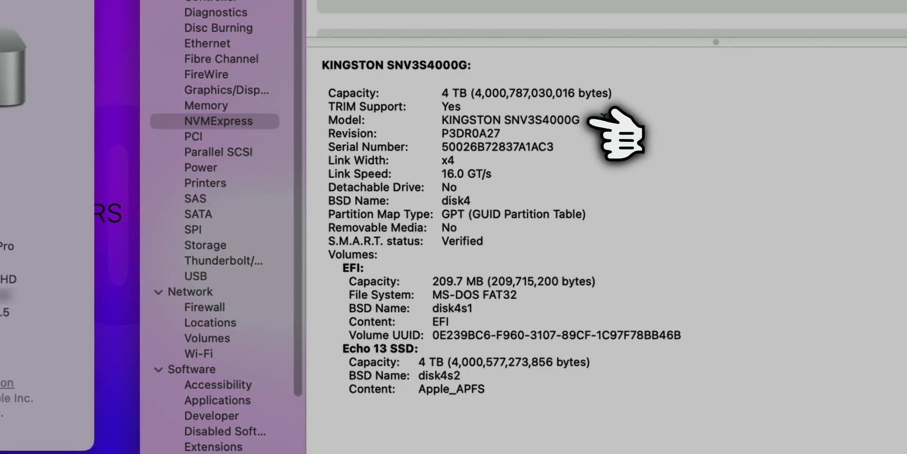
double_click(510, 119)
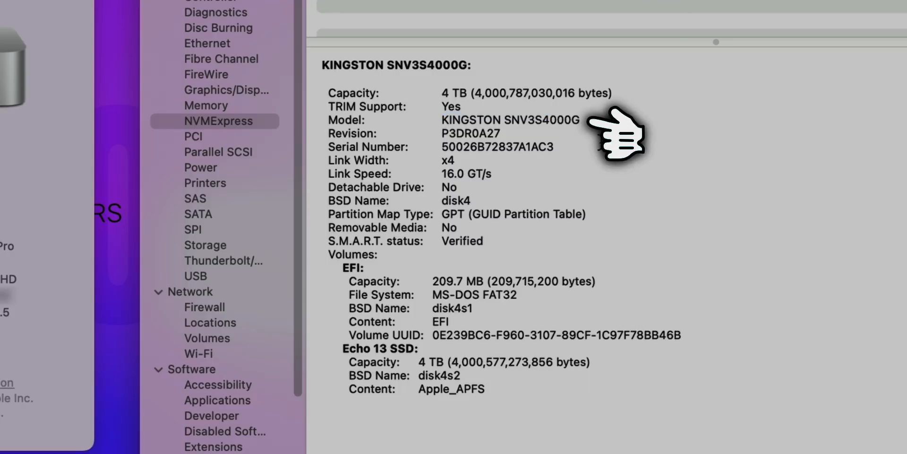
click(468, 93)
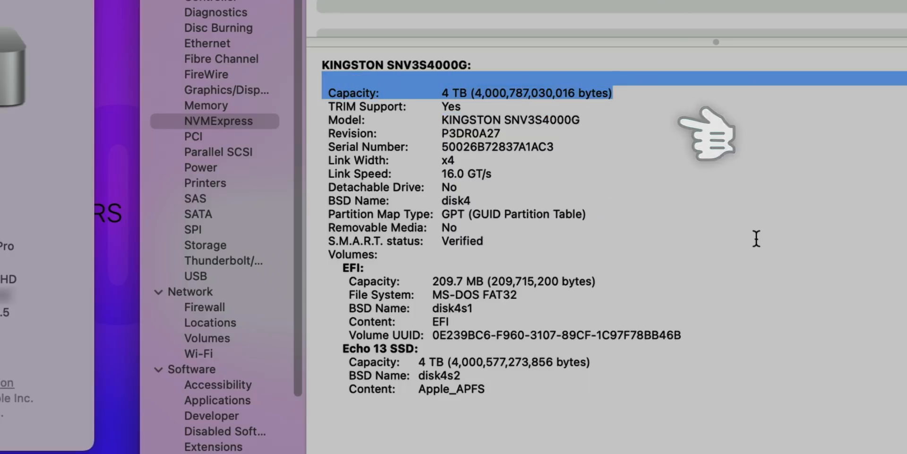